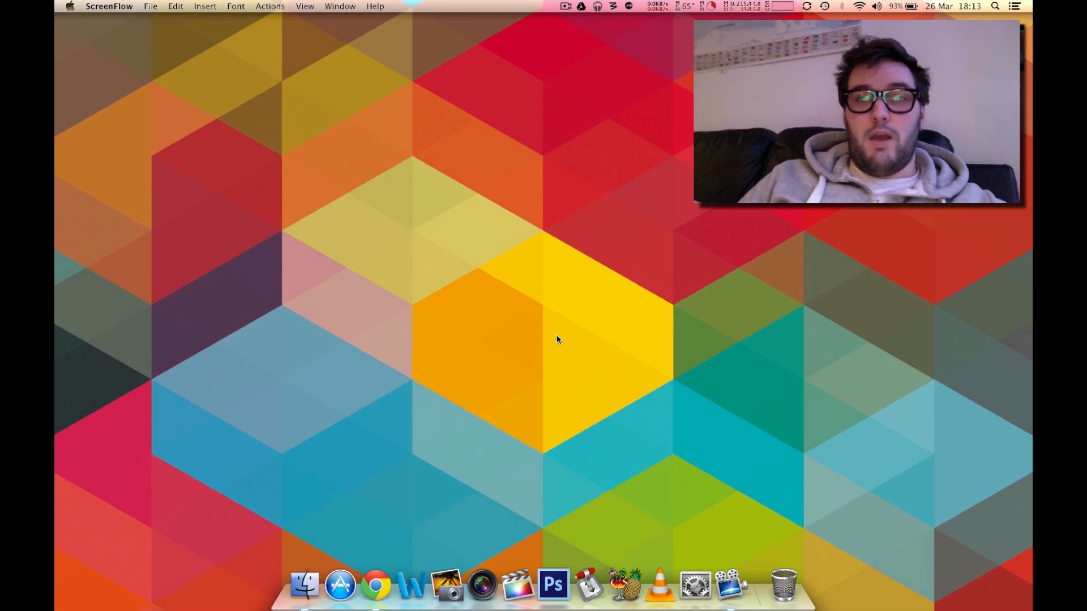
{"action": "mouse_move", "coordinate": [662, 585]}
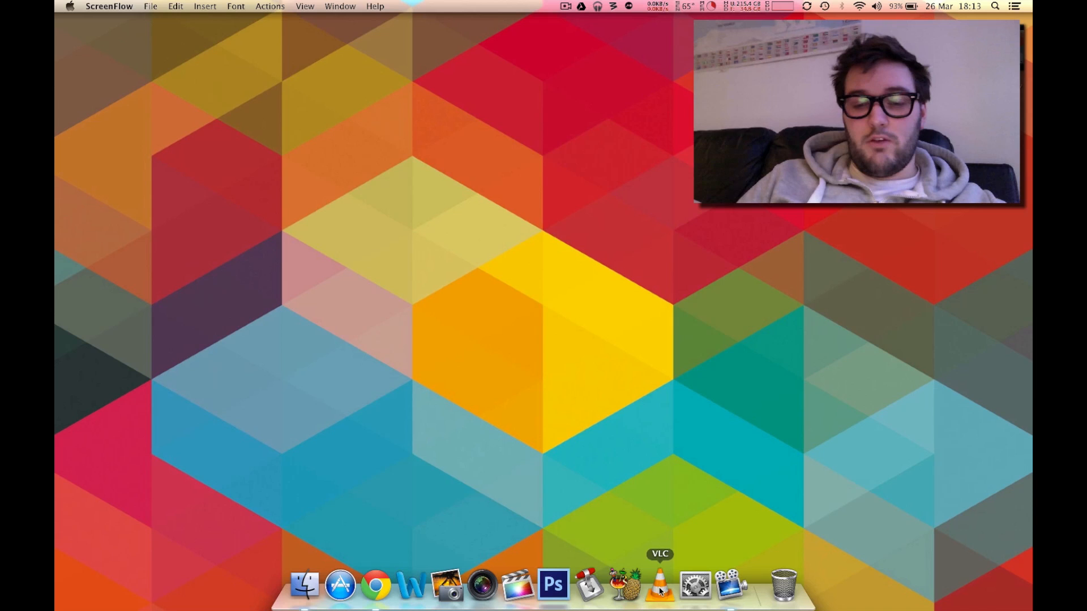
Launch VLC media player from its Dock icon.
{"action": "left_click", "coordinate": [658, 588]}
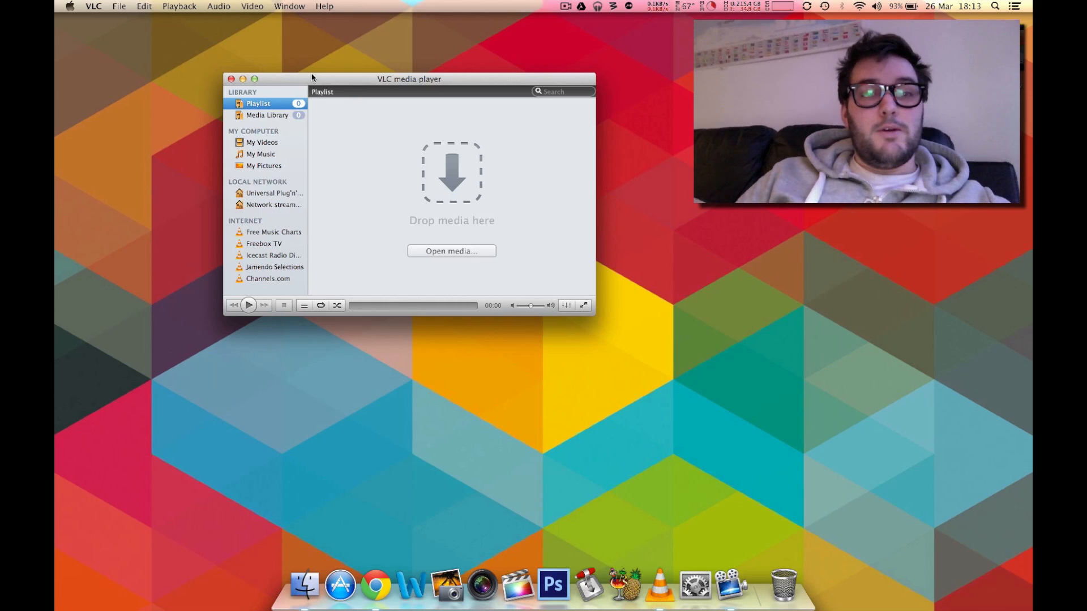
Open the Audio Effects window from the Window menu.
{"action": "left_click", "coordinate": [289, 6]}
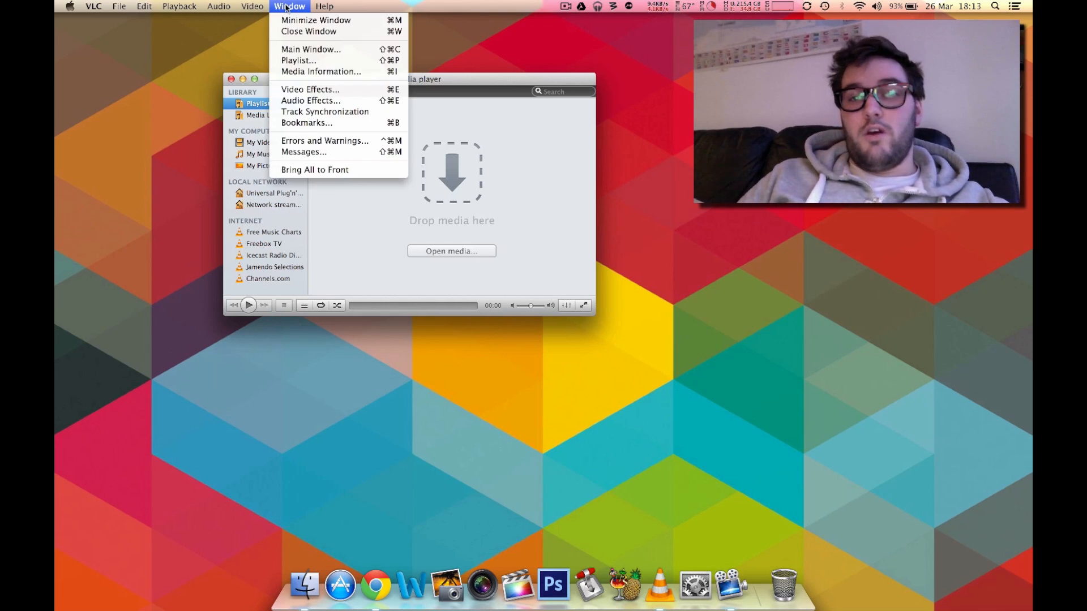
{"action": "mouse_move", "coordinate": [305, 61]}
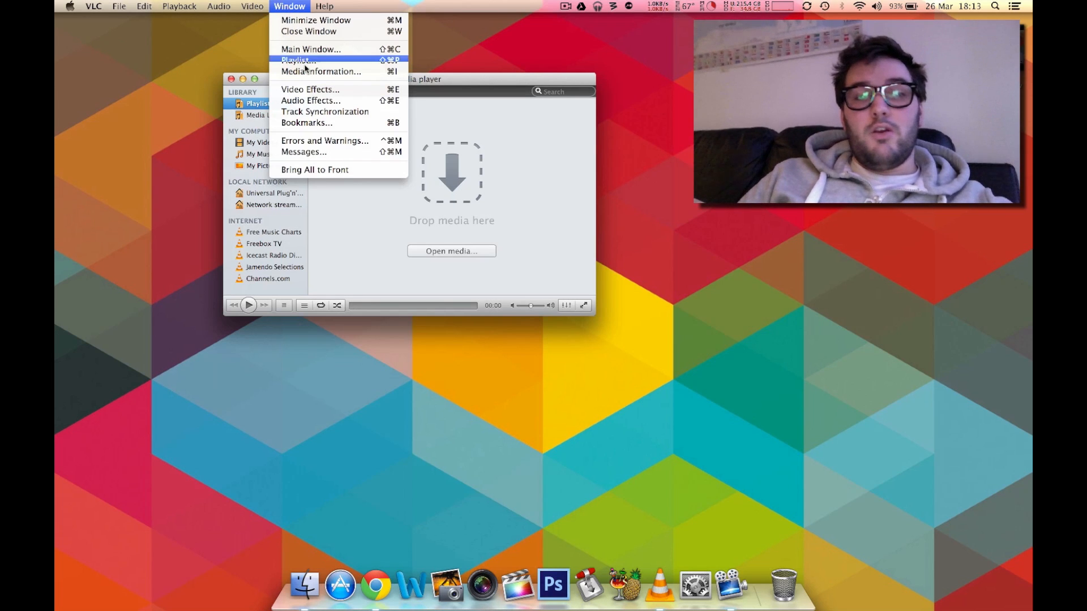
{"action": "mouse_move", "coordinate": [323, 100]}
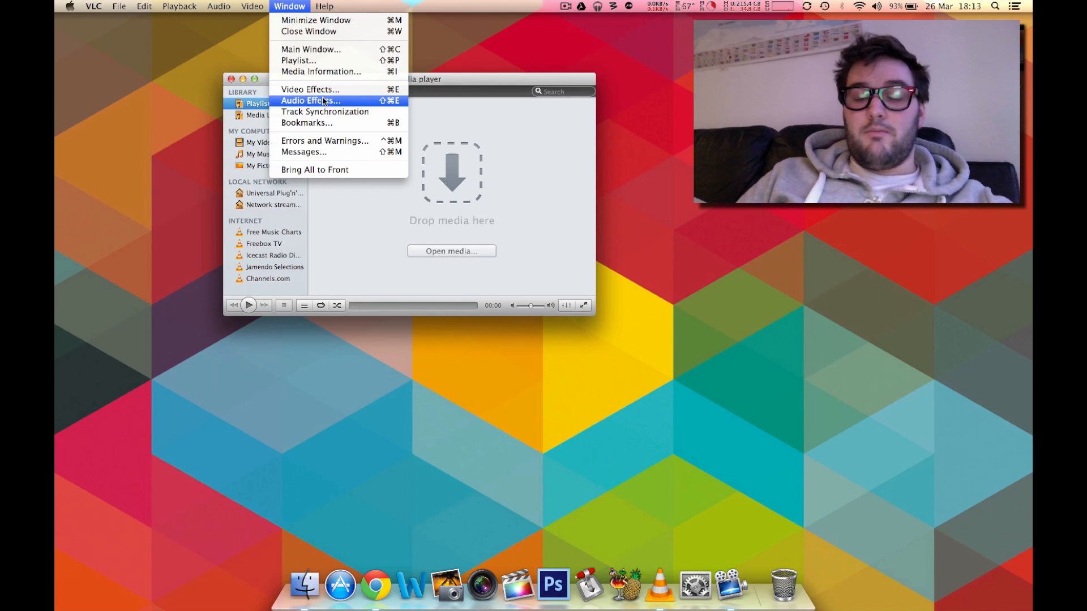
{"action": "left_click", "coordinate": [311, 100]}
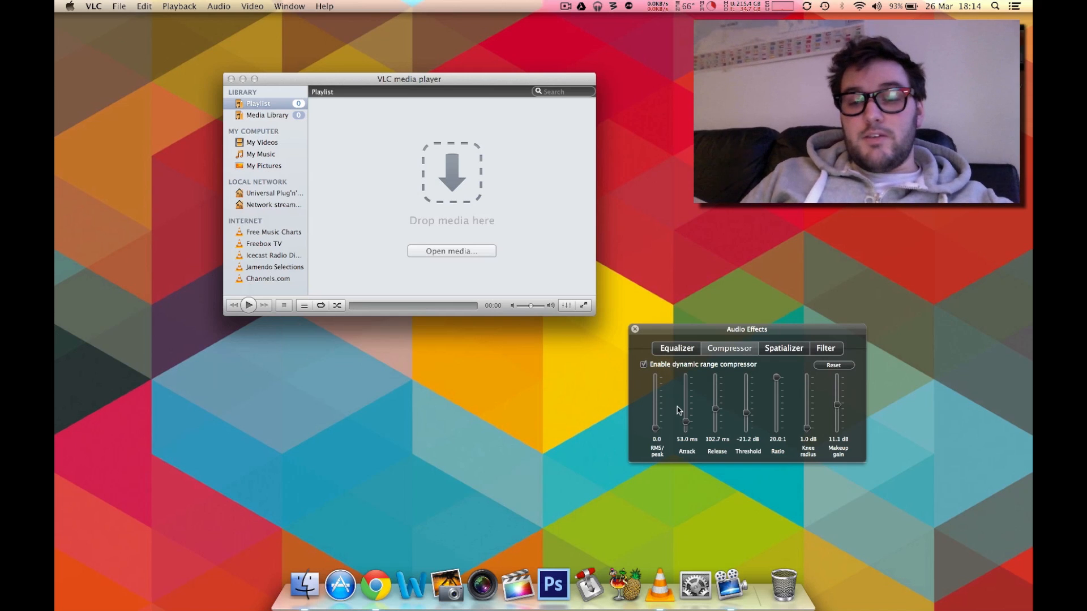
{"action": "mouse_move", "coordinate": [769, 415]}
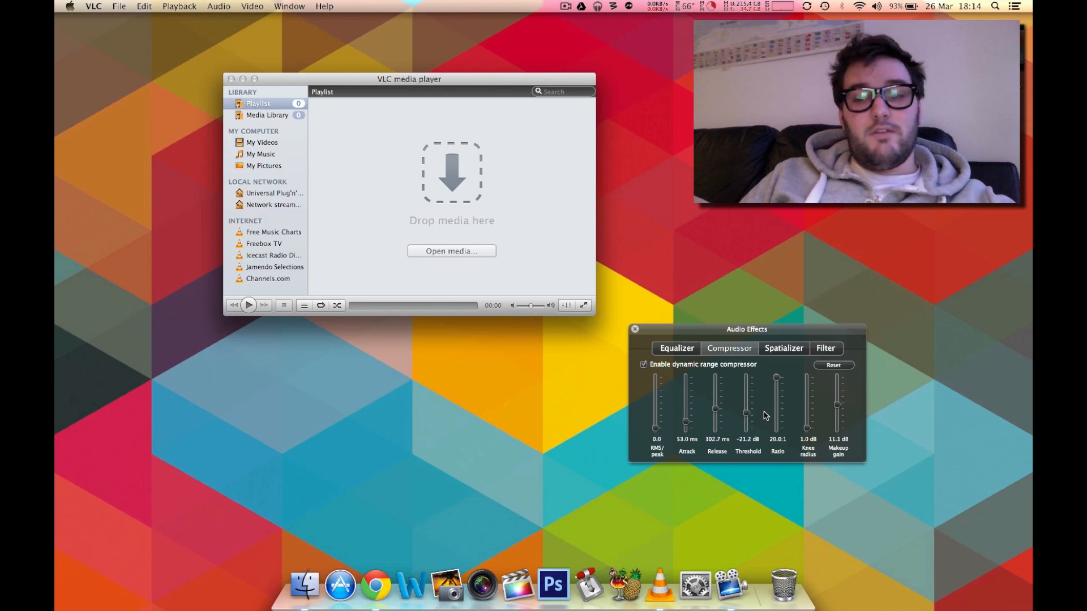
{"action": "mouse_move", "coordinate": [687, 441]}
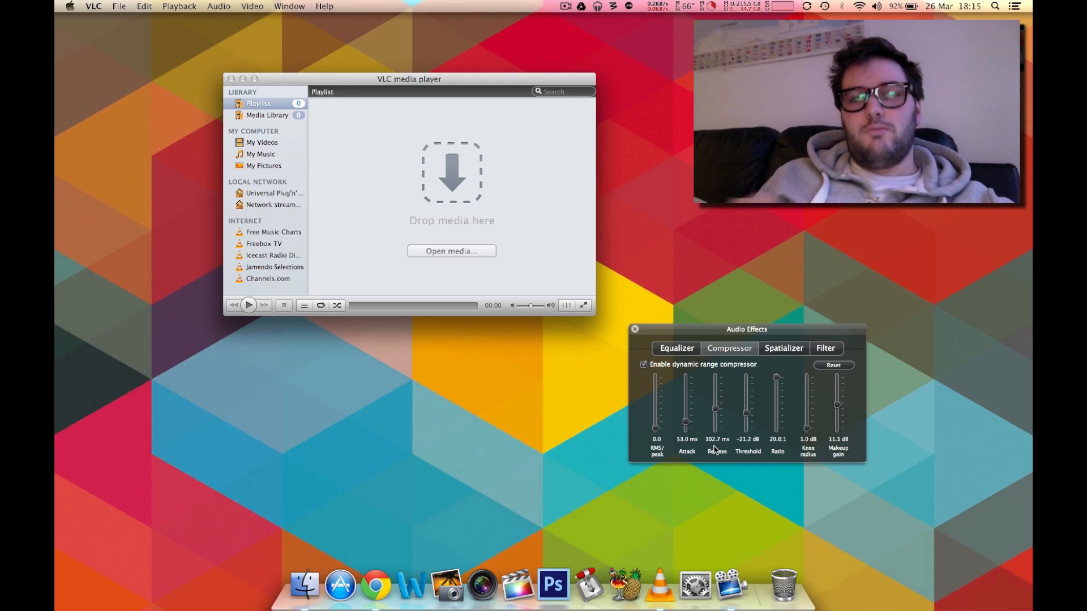
{"action": "mouse_move", "coordinate": [747, 468]}
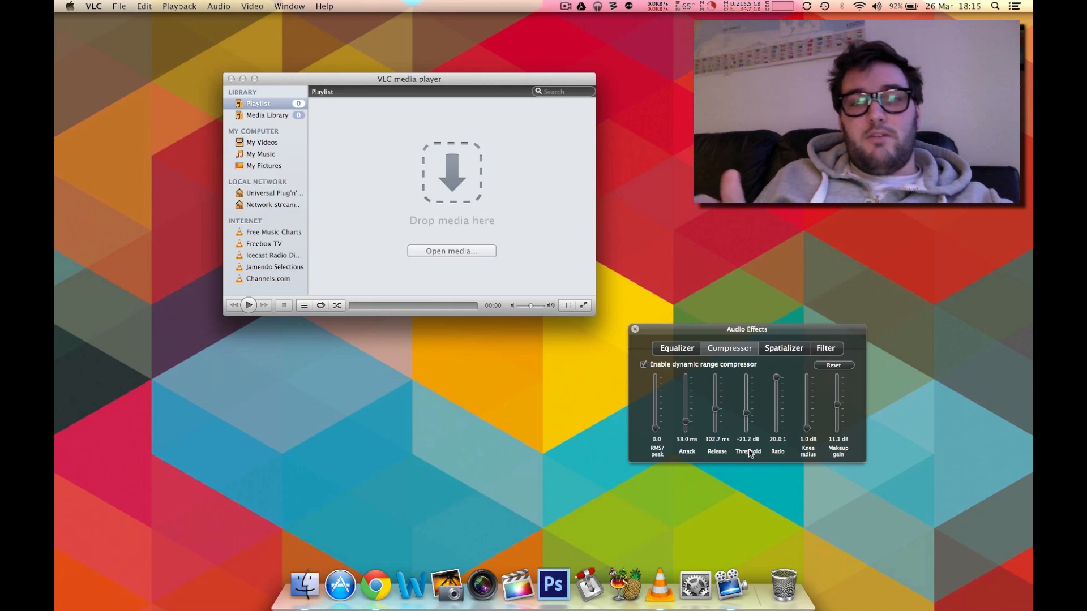
{"action": "mouse_move", "coordinate": [755, 456]}
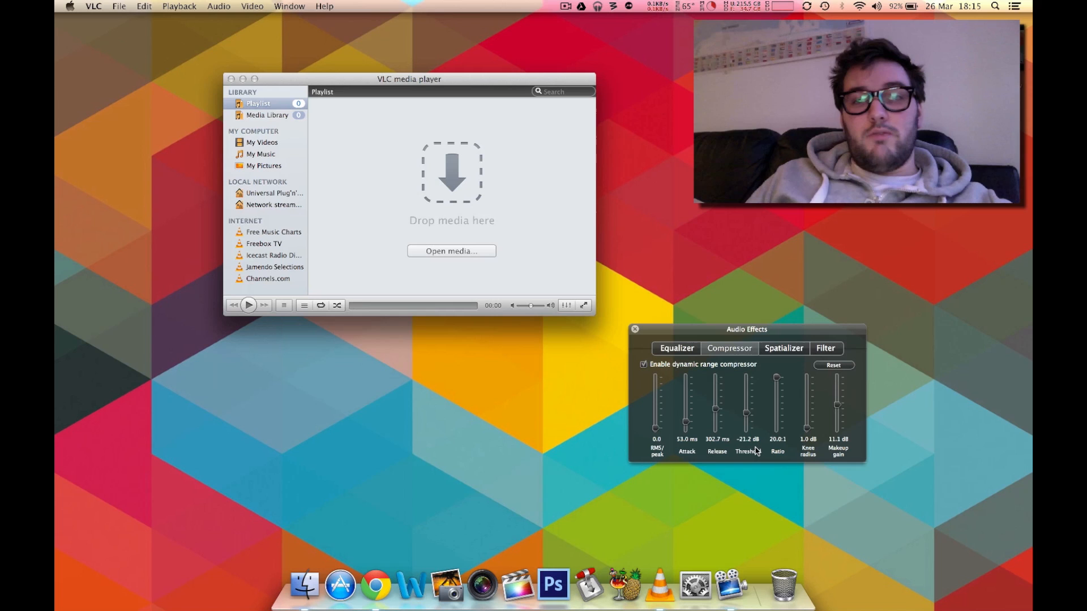